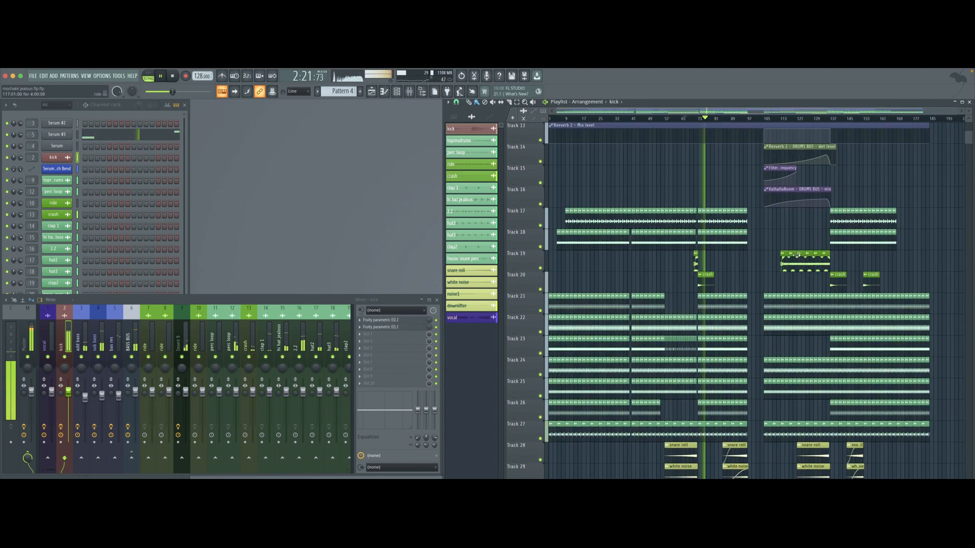
Step: Scroll the playlist up to Track 1 and show the vocal insert's Fruity parametric EQ 2
scroll(up, 3)
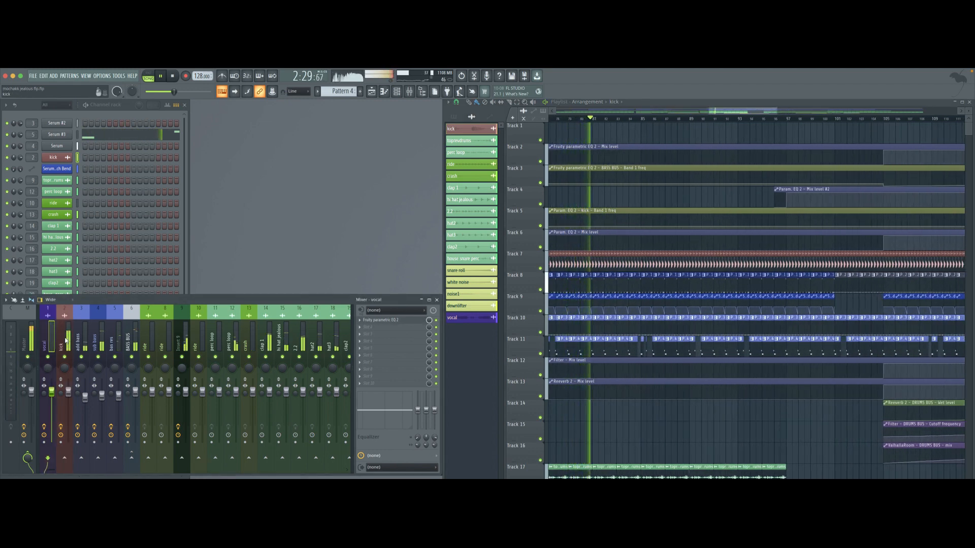
click(81, 345)
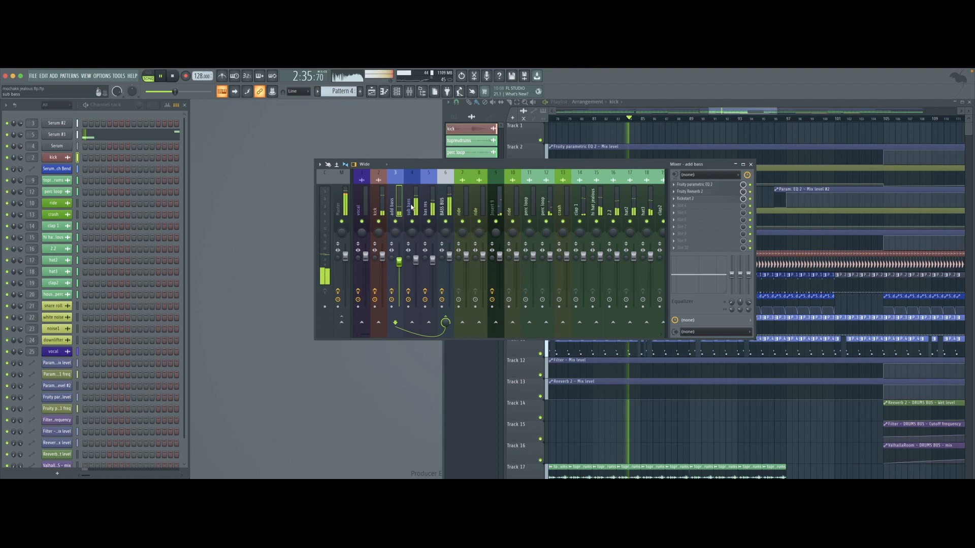
Step: Inspect the ride and vocal inserts' effects and routing cables in the floating mixer
click(429, 205)
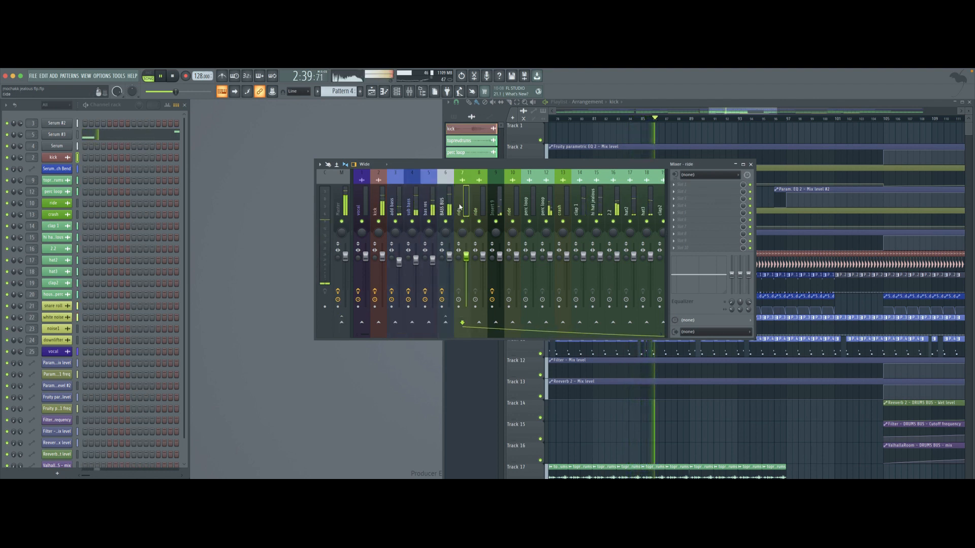
click(576, 199)
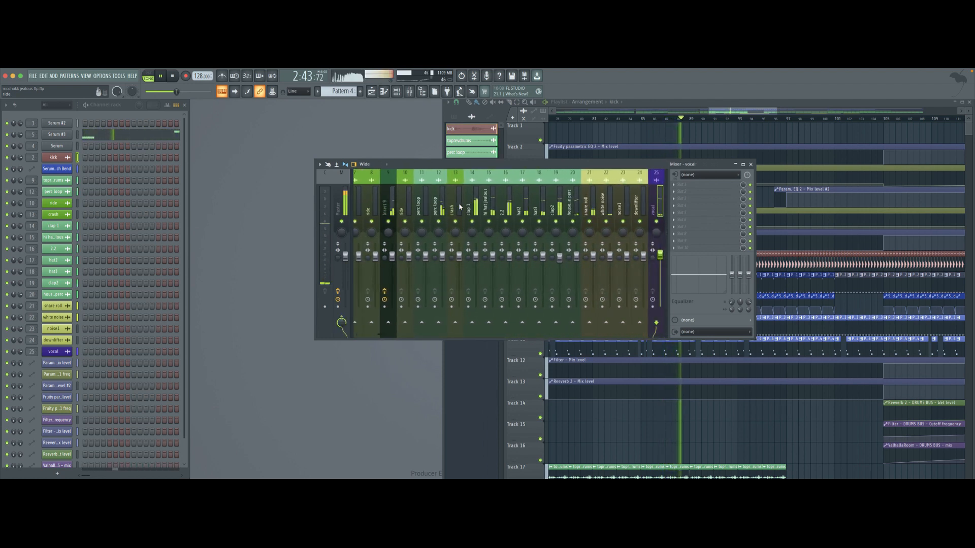
click(656, 208)
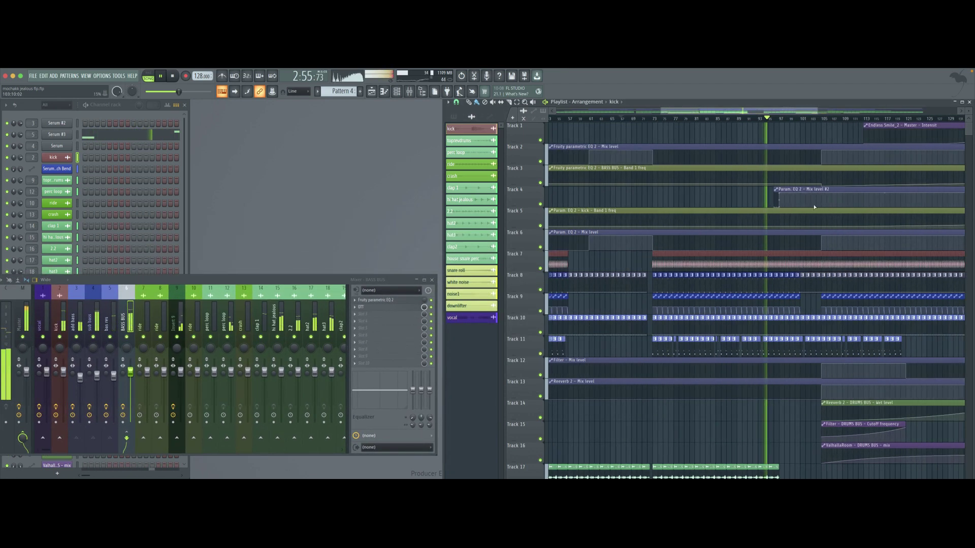
Step: Scroll the playlist down through the drum and vocal tracks
scroll(down, 3)
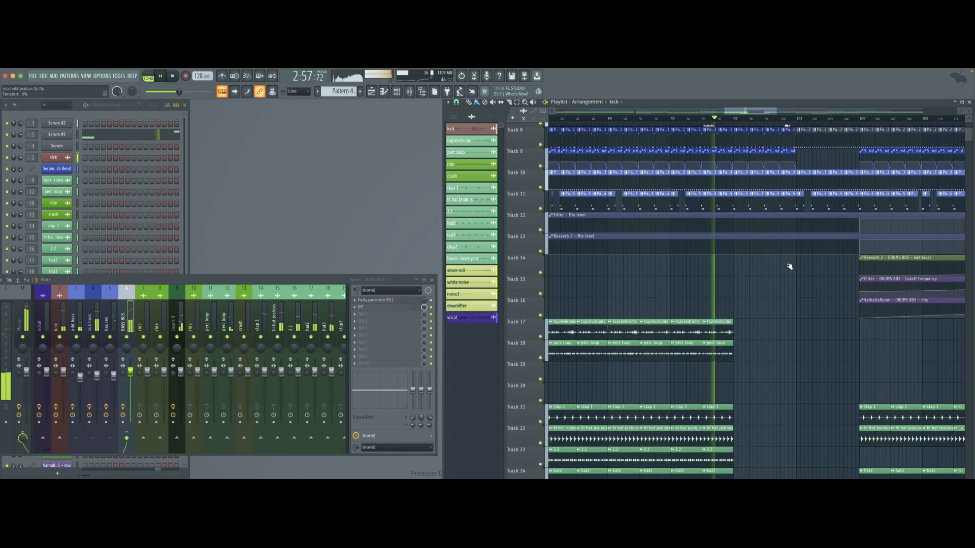
scroll(down, 3)
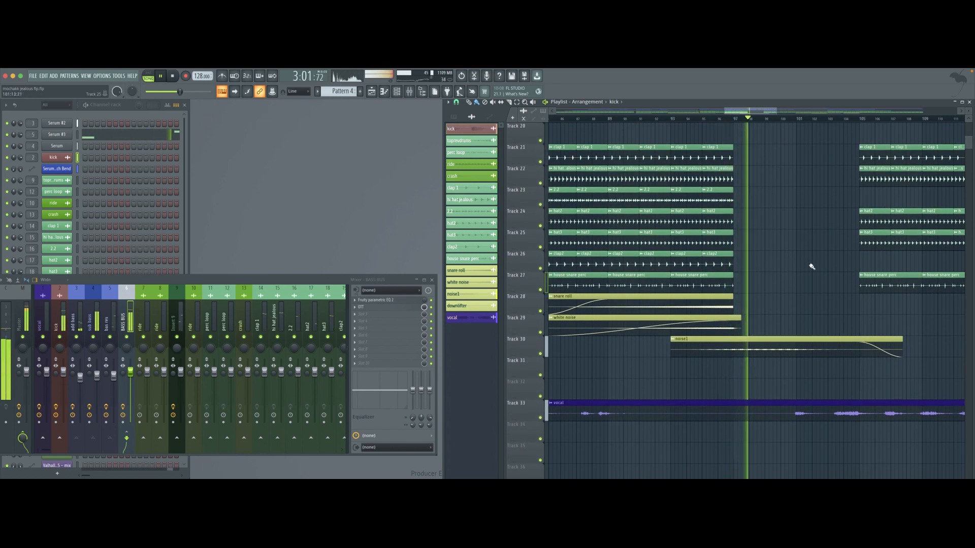
scroll(up, 3)
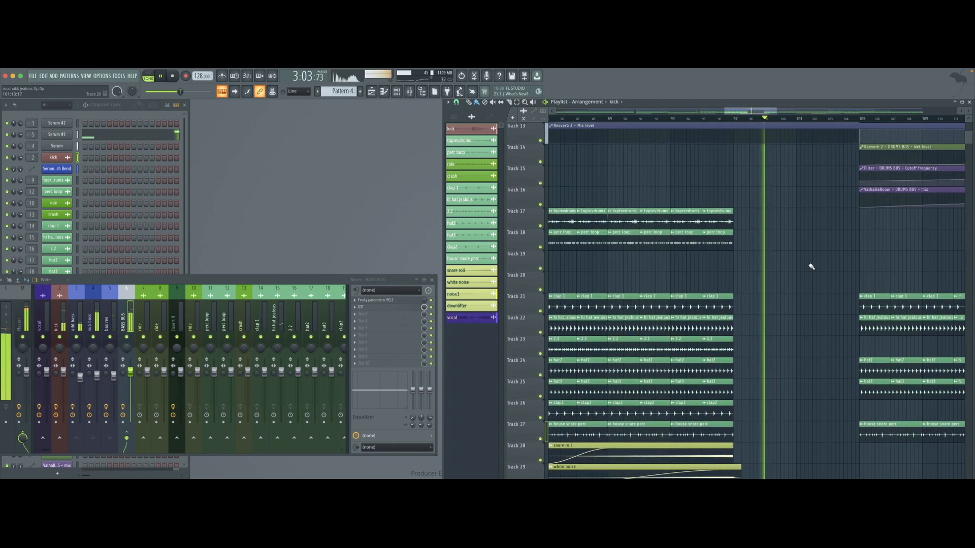
scroll(down, 3)
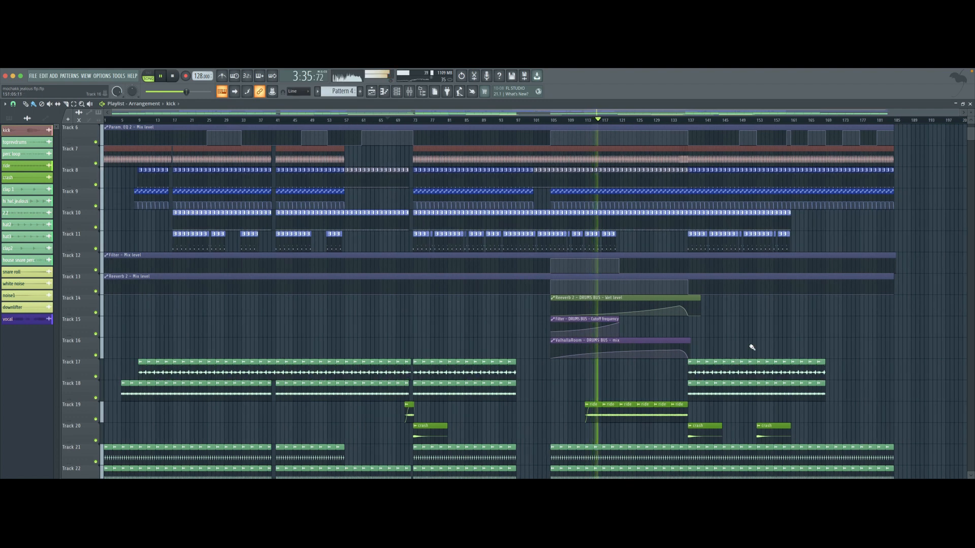
Step: Scroll down to the FX and vocal tracks, then bring the mixer back over the playlist
scroll(down, 3)
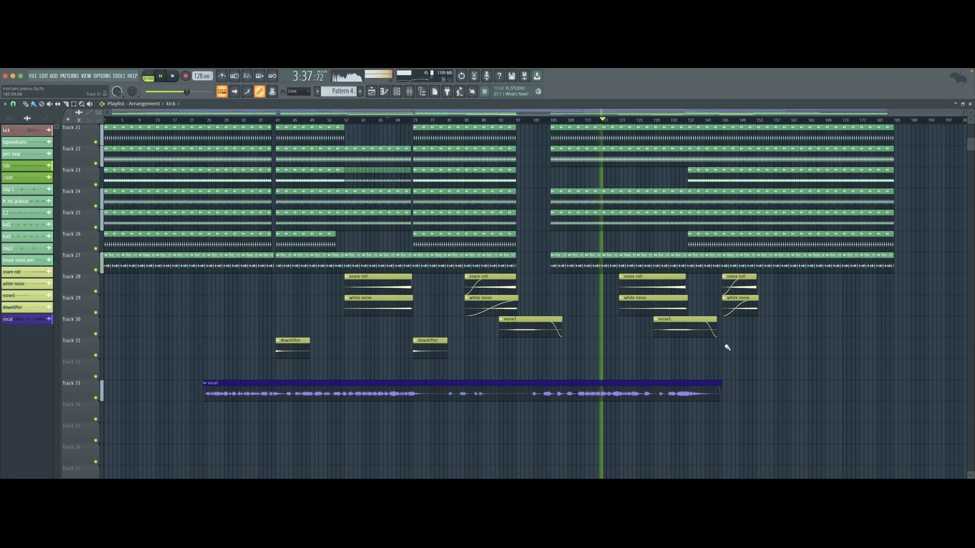
click(408, 91)
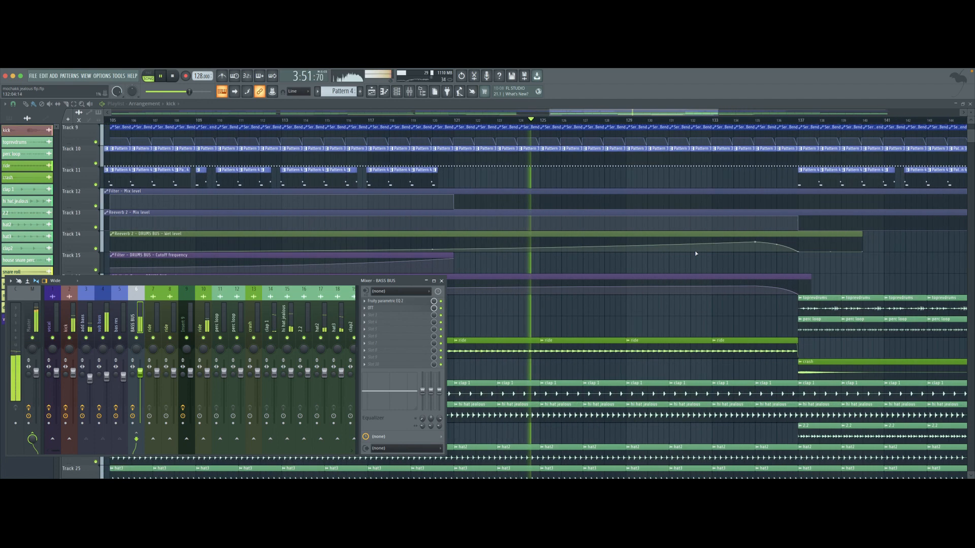
Step: Open the Master insert's The Glue and Pro-L 2 plugins, then close The Glue
scroll(up, 3)
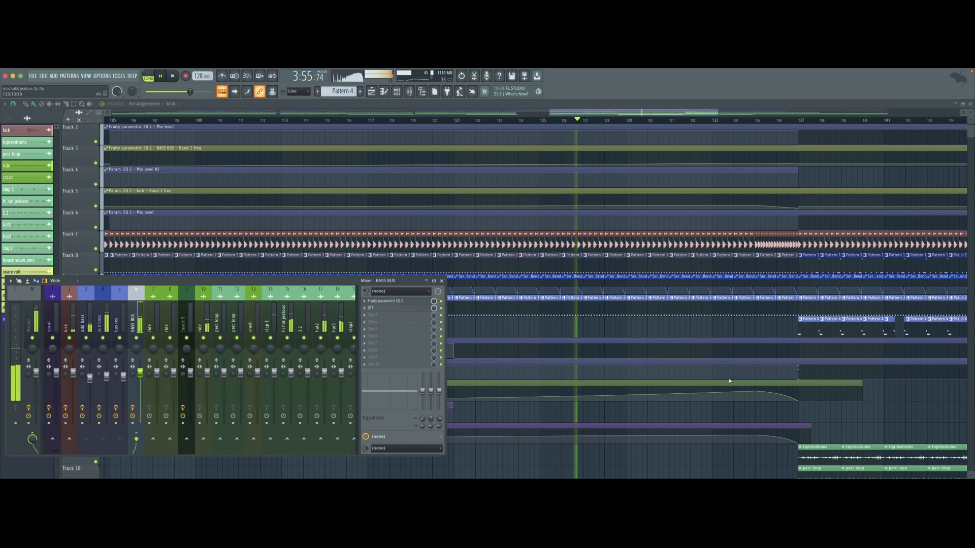
click(26, 323)
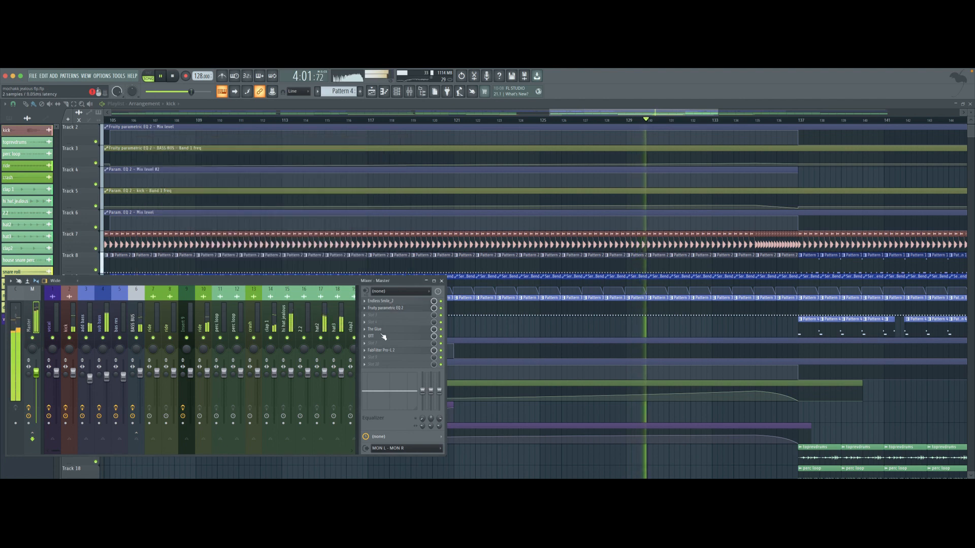
click(374, 329)
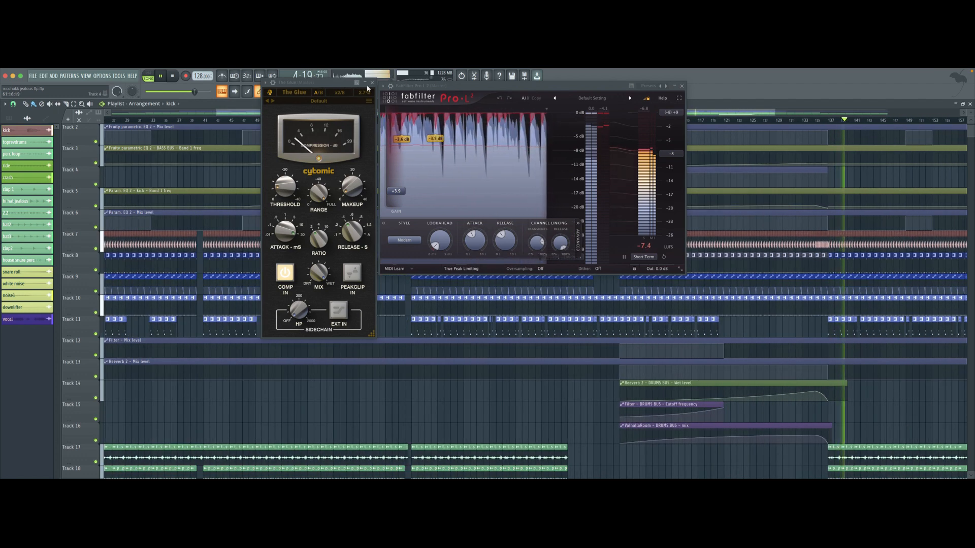
click(371, 83)
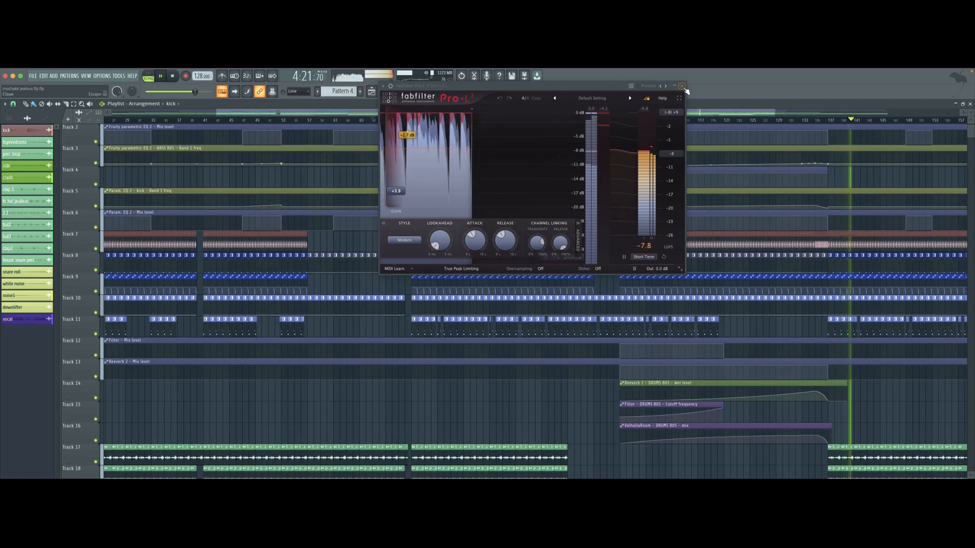